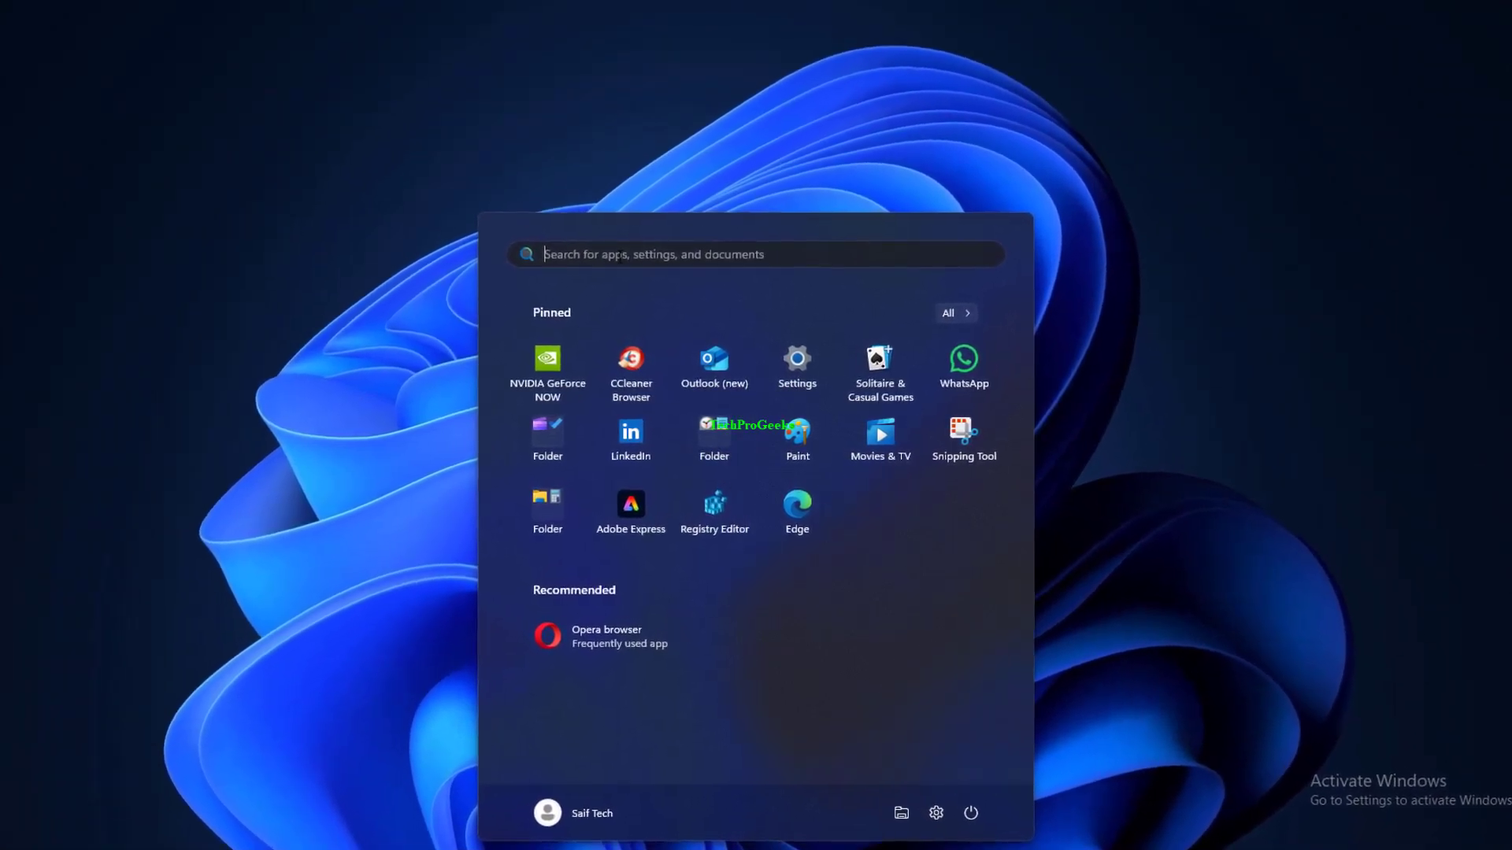
Search Start for Microsoft Edge, launch it and answer Yes to the User Account Control prompt.
text(mouse settings)
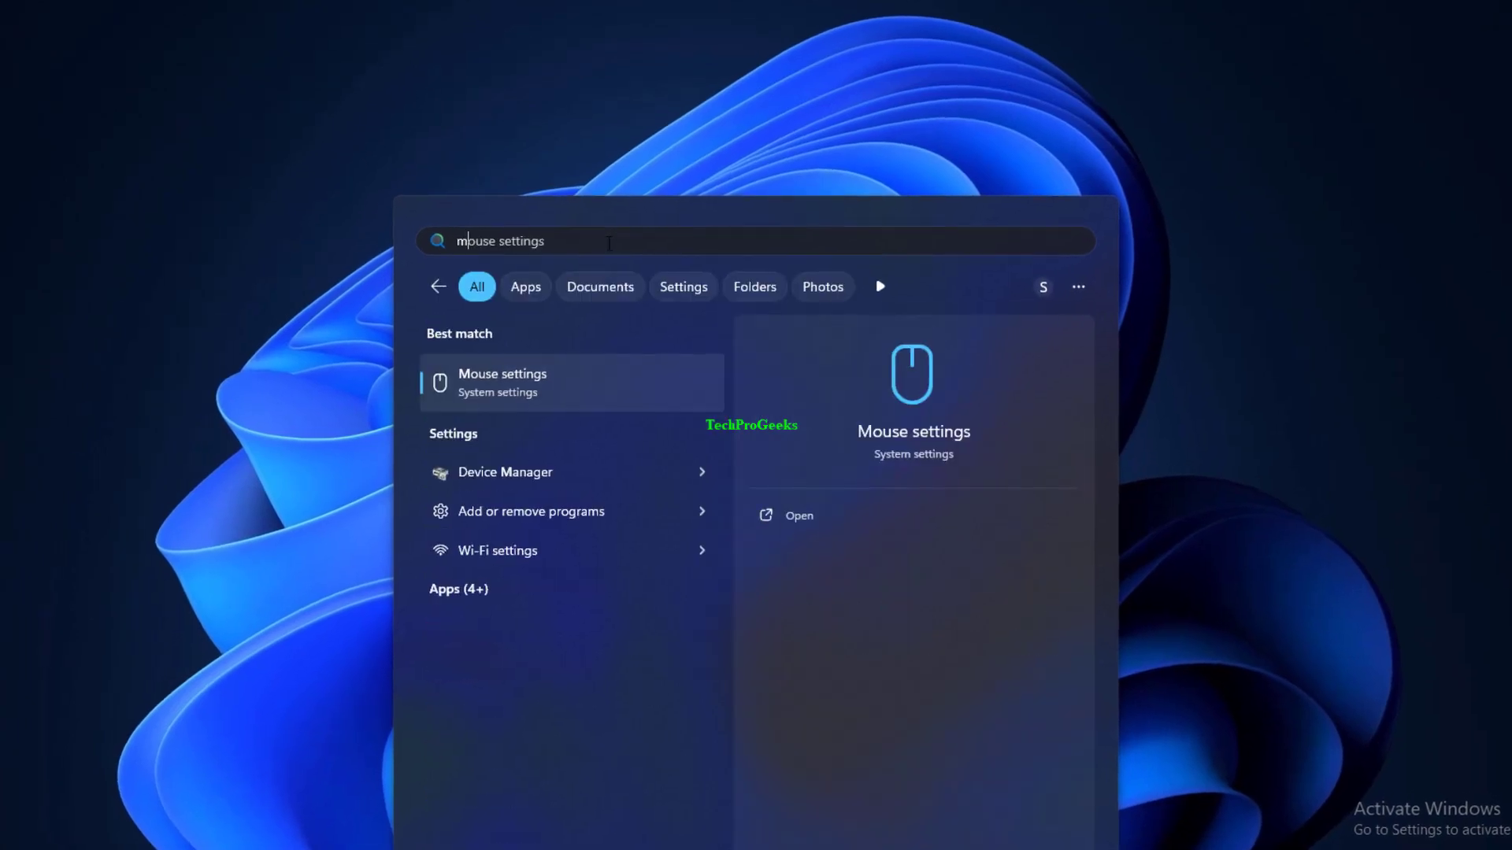
text(microsoft Edge)
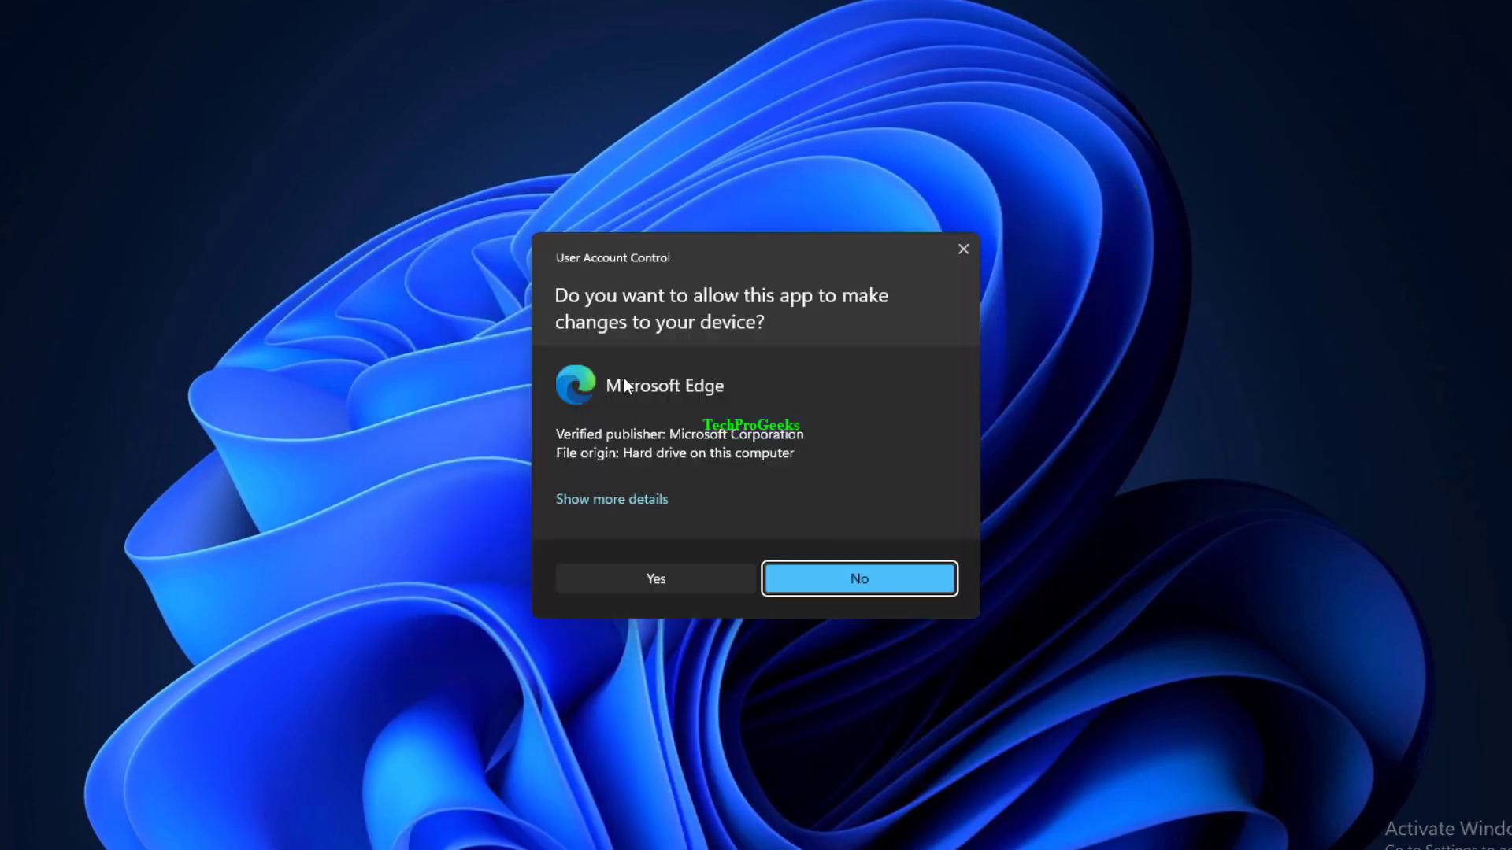
click(856, 579)
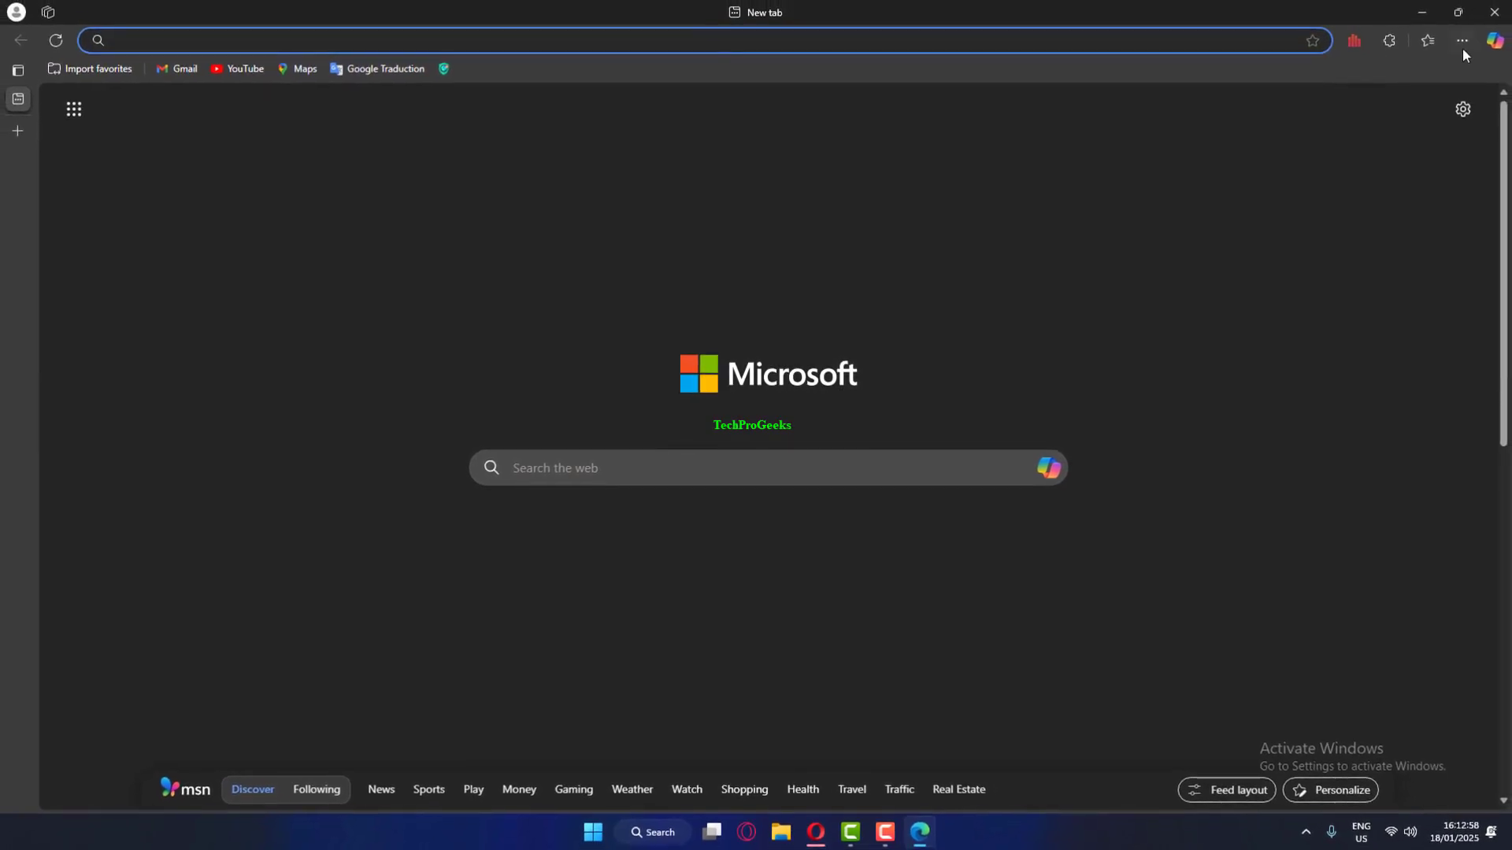
Reach Edge's Settings page via the Settings and more menu.
click(1461, 41)
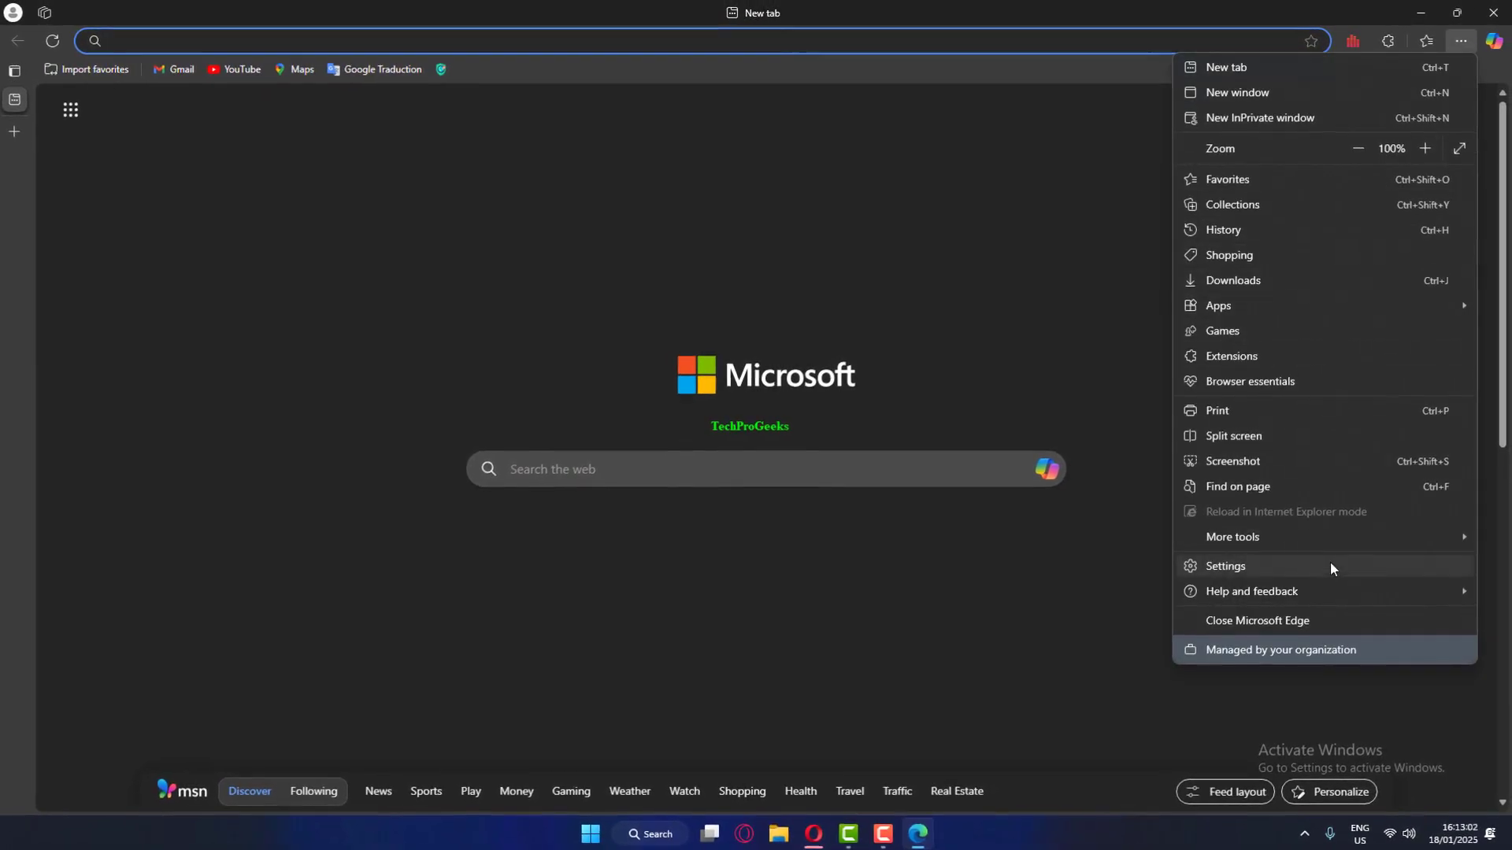
click(1226, 567)
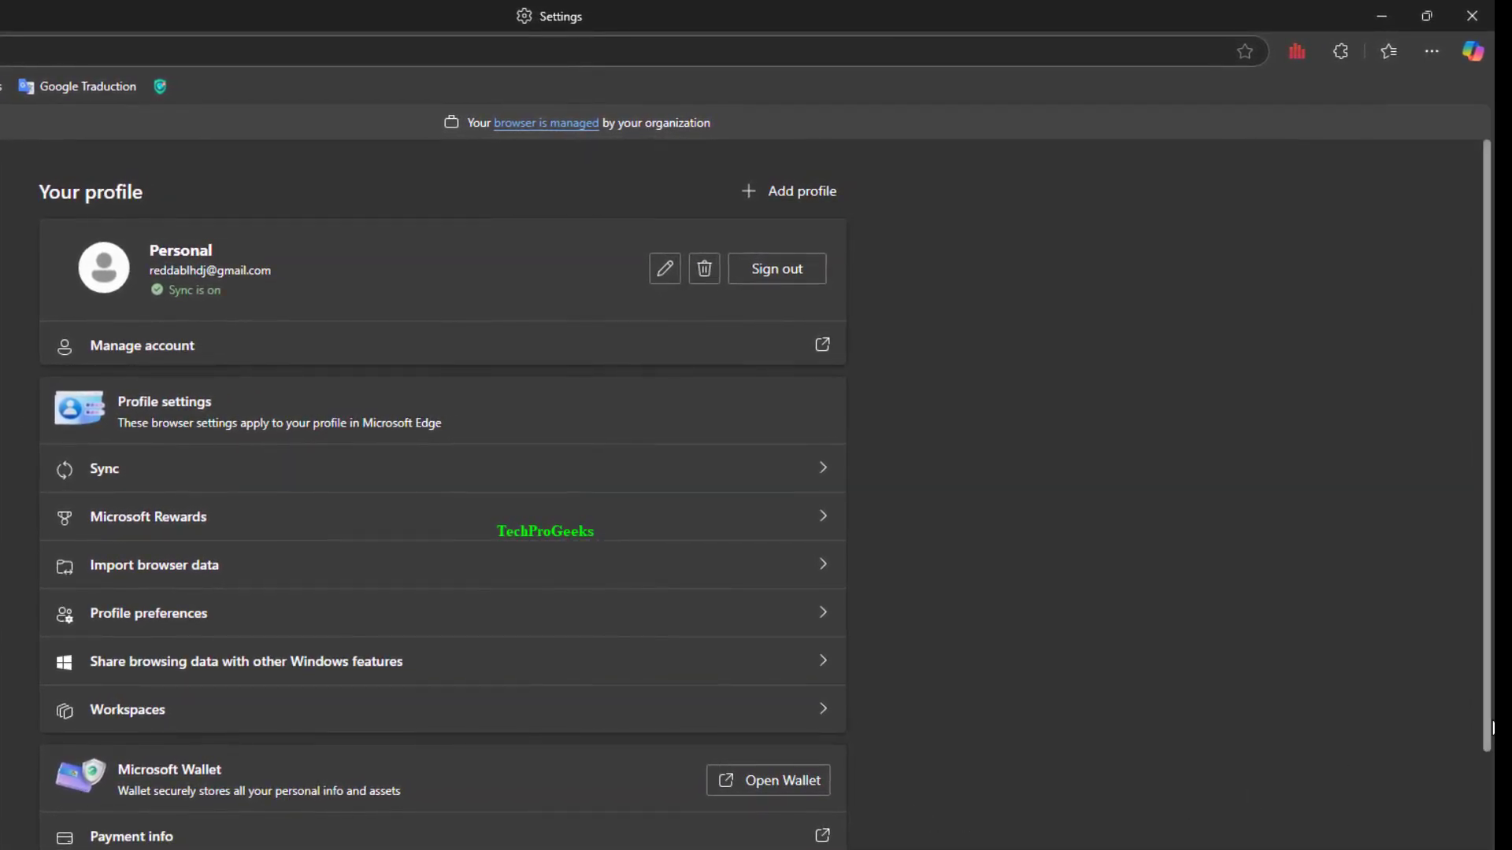
Scroll the Profiles settings down to Microsoft Wallet and go into Passwords.
scroll(down, 3)
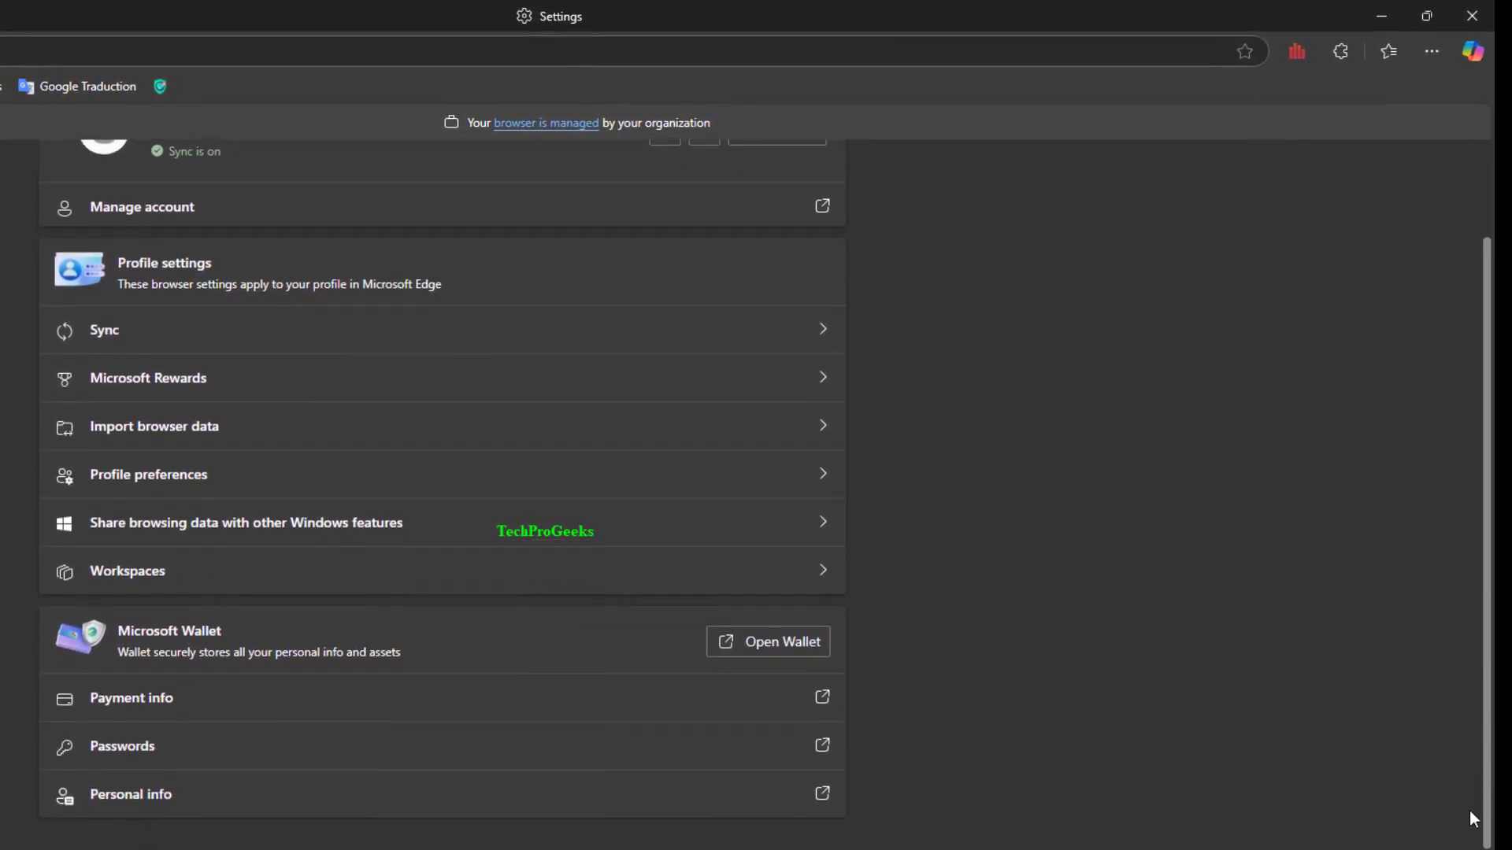
scroll(down, 3)
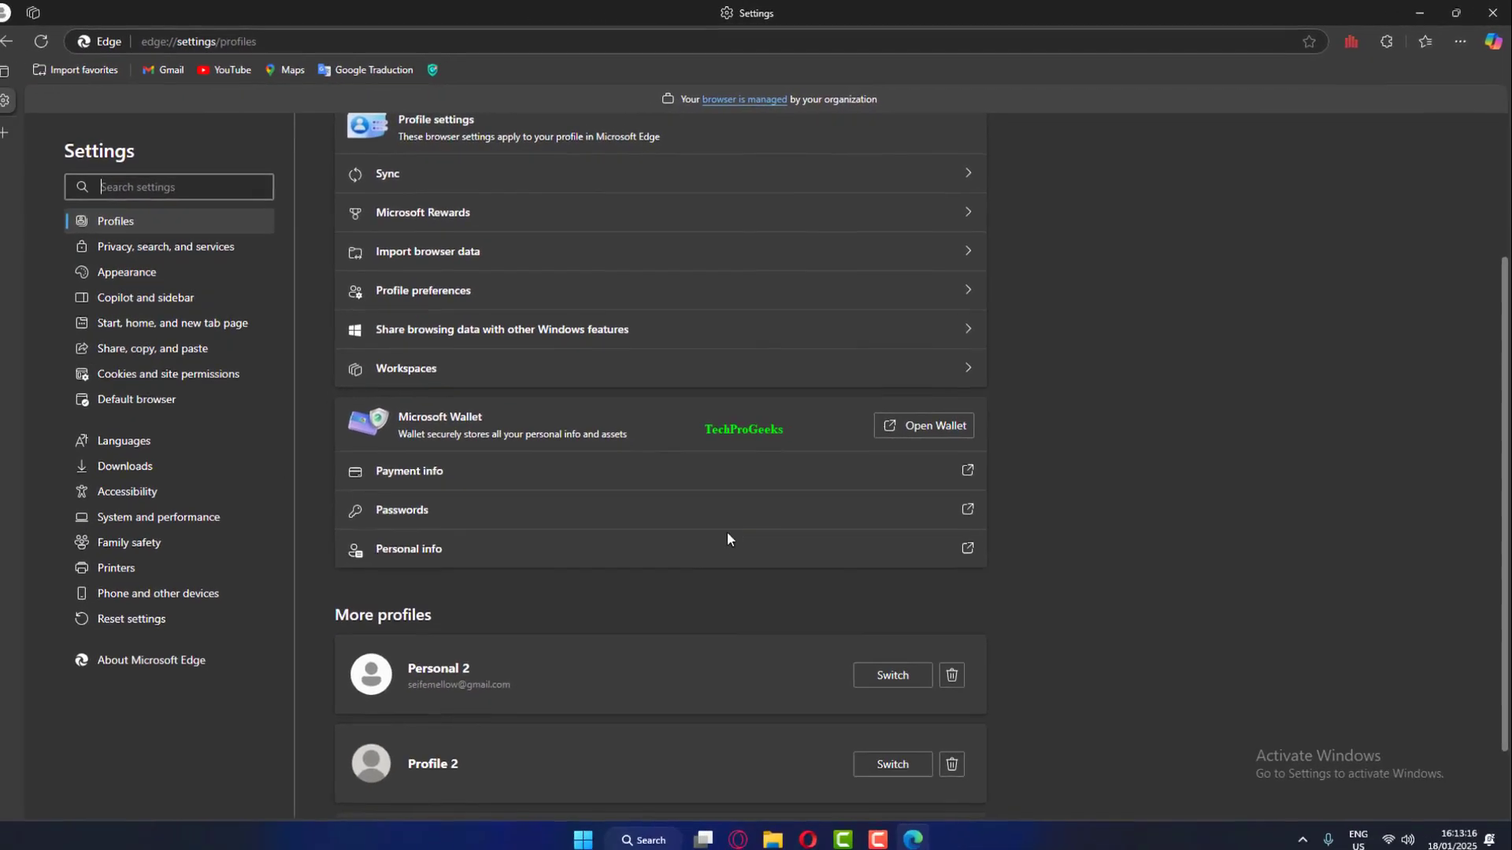
click(965, 509)
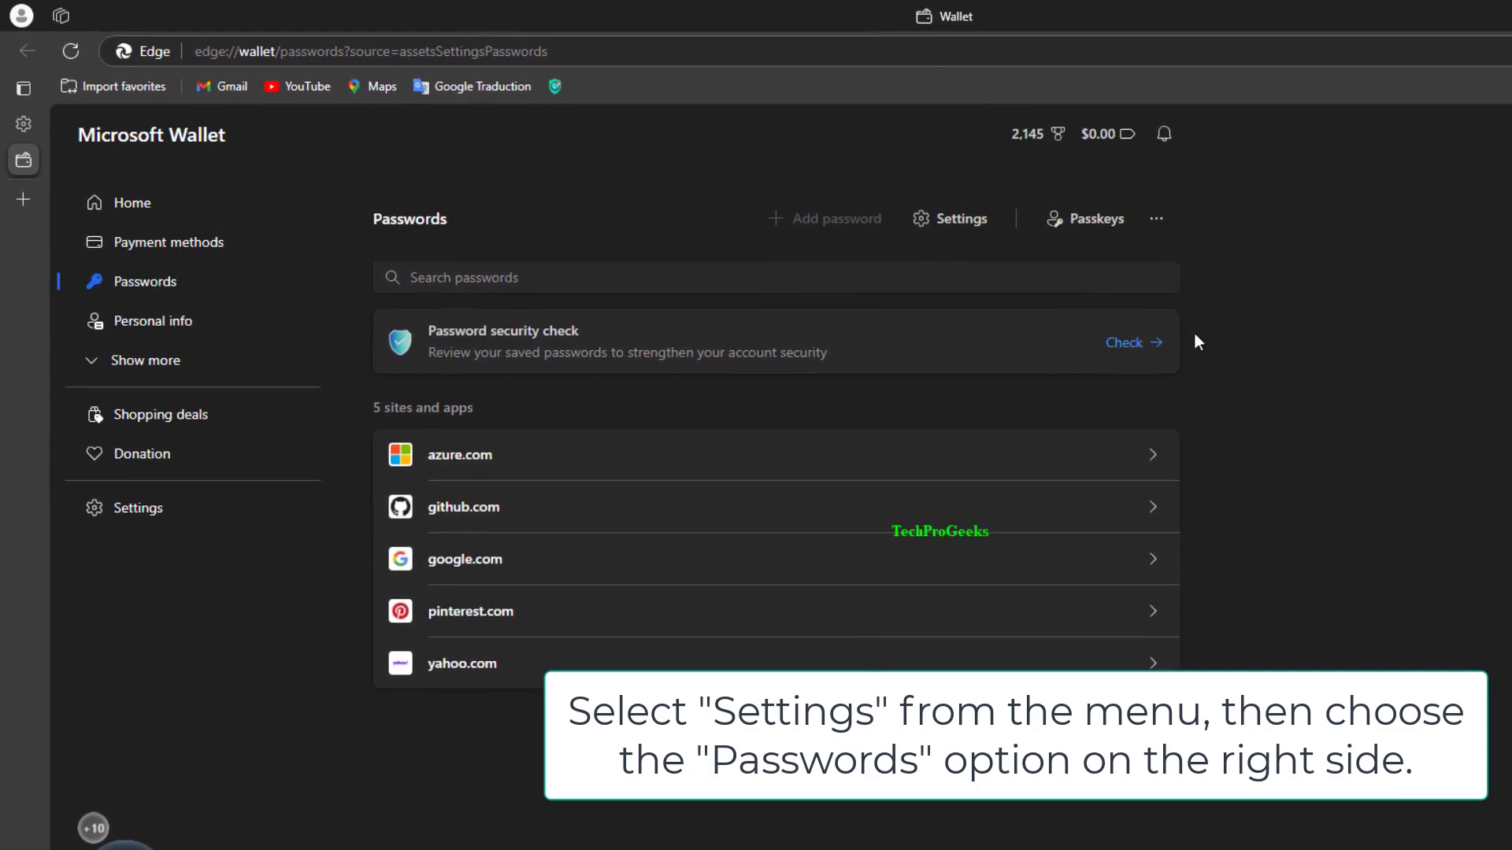
Show the Wallet Passwords page's more-options menu with import, export and declined sites.
click(1156, 217)
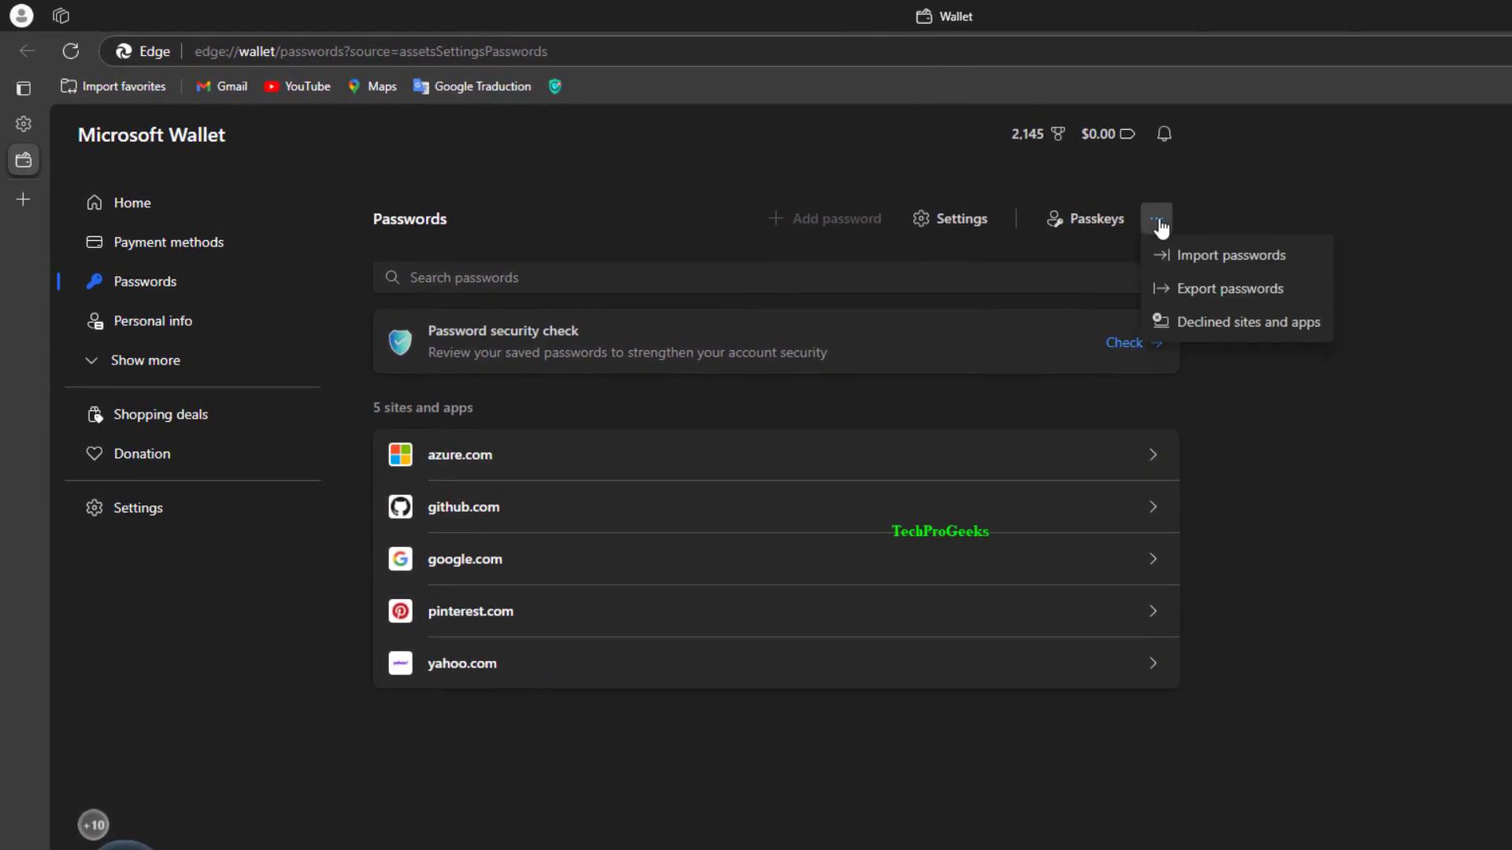
mouse_move(1274, 328)
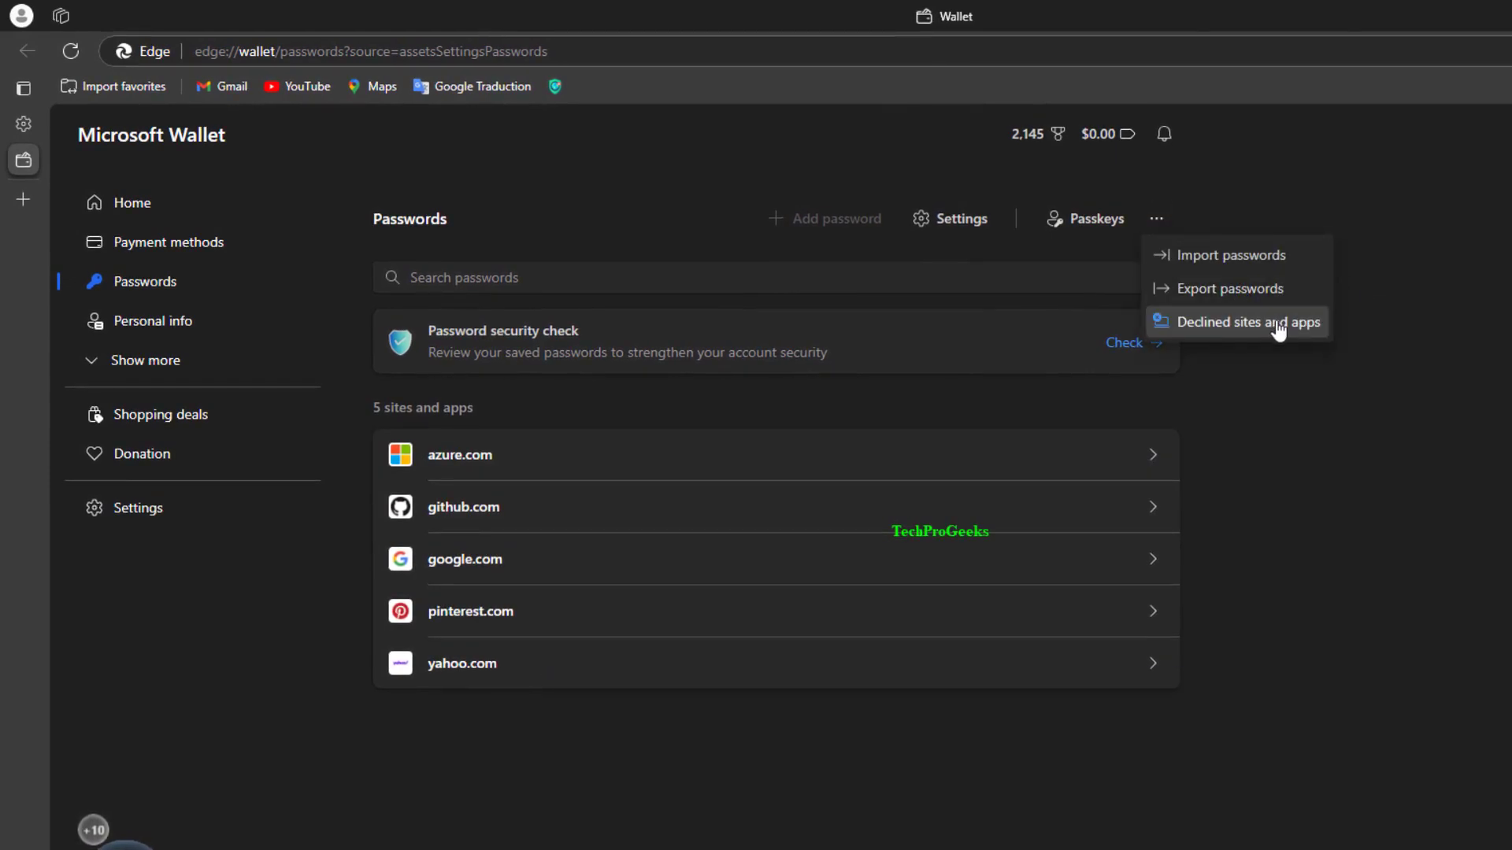
mouse_move(1130, 383)
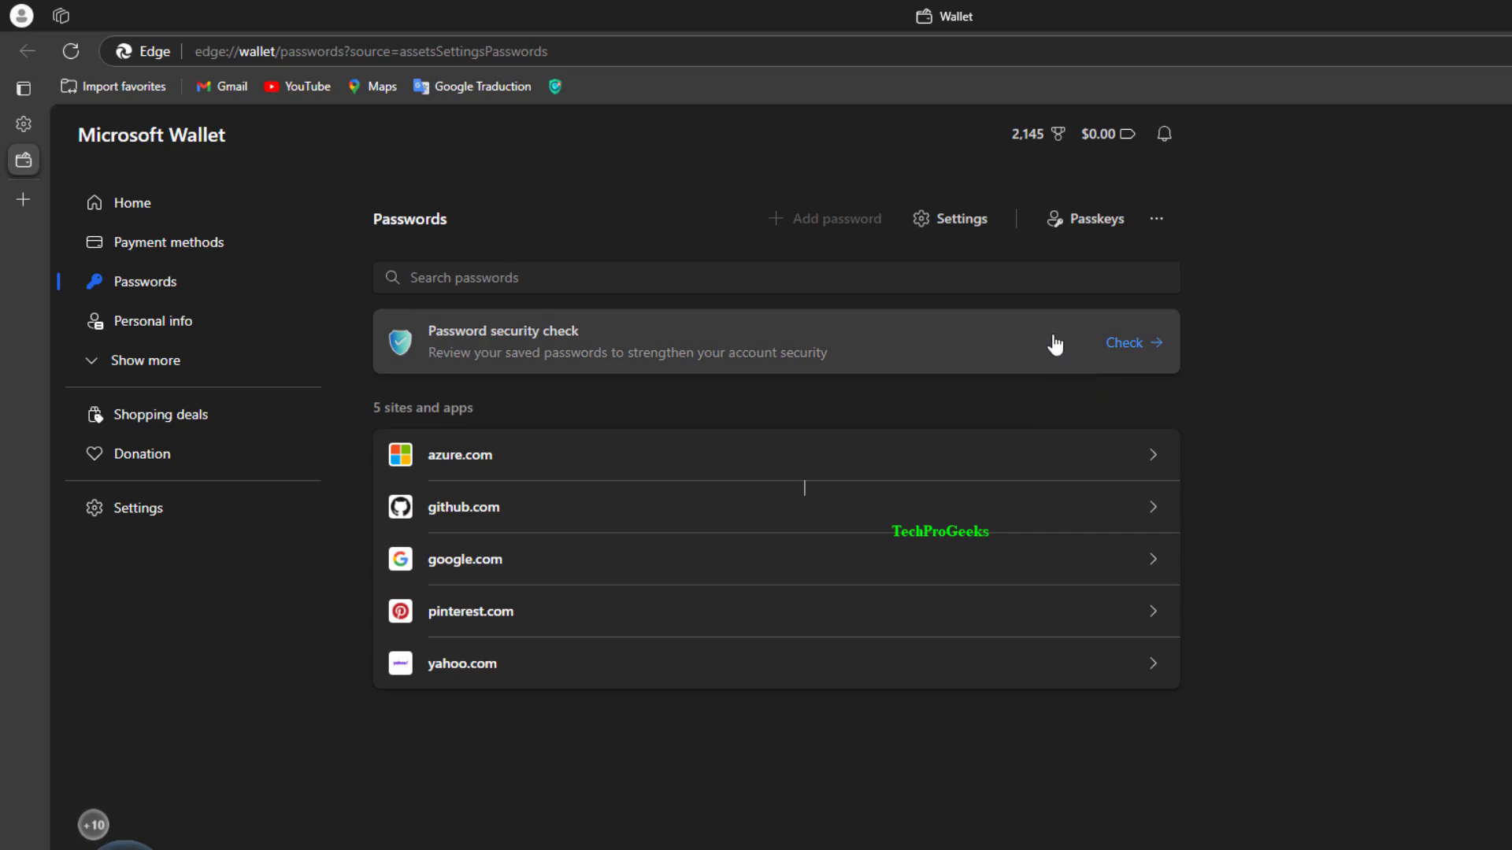
click(1157, 217)
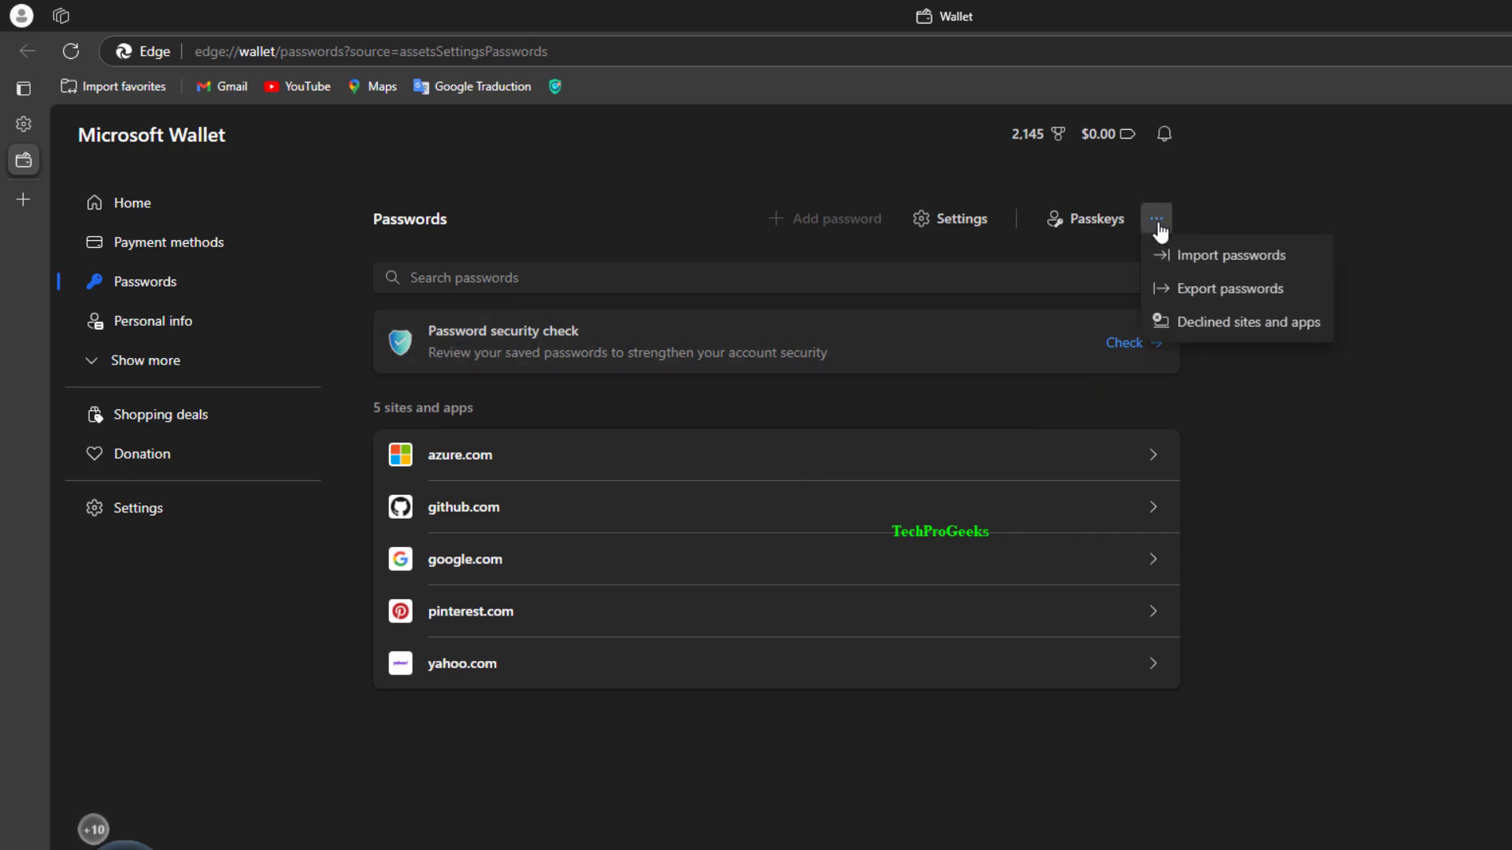
mouse_move(1084, 218)
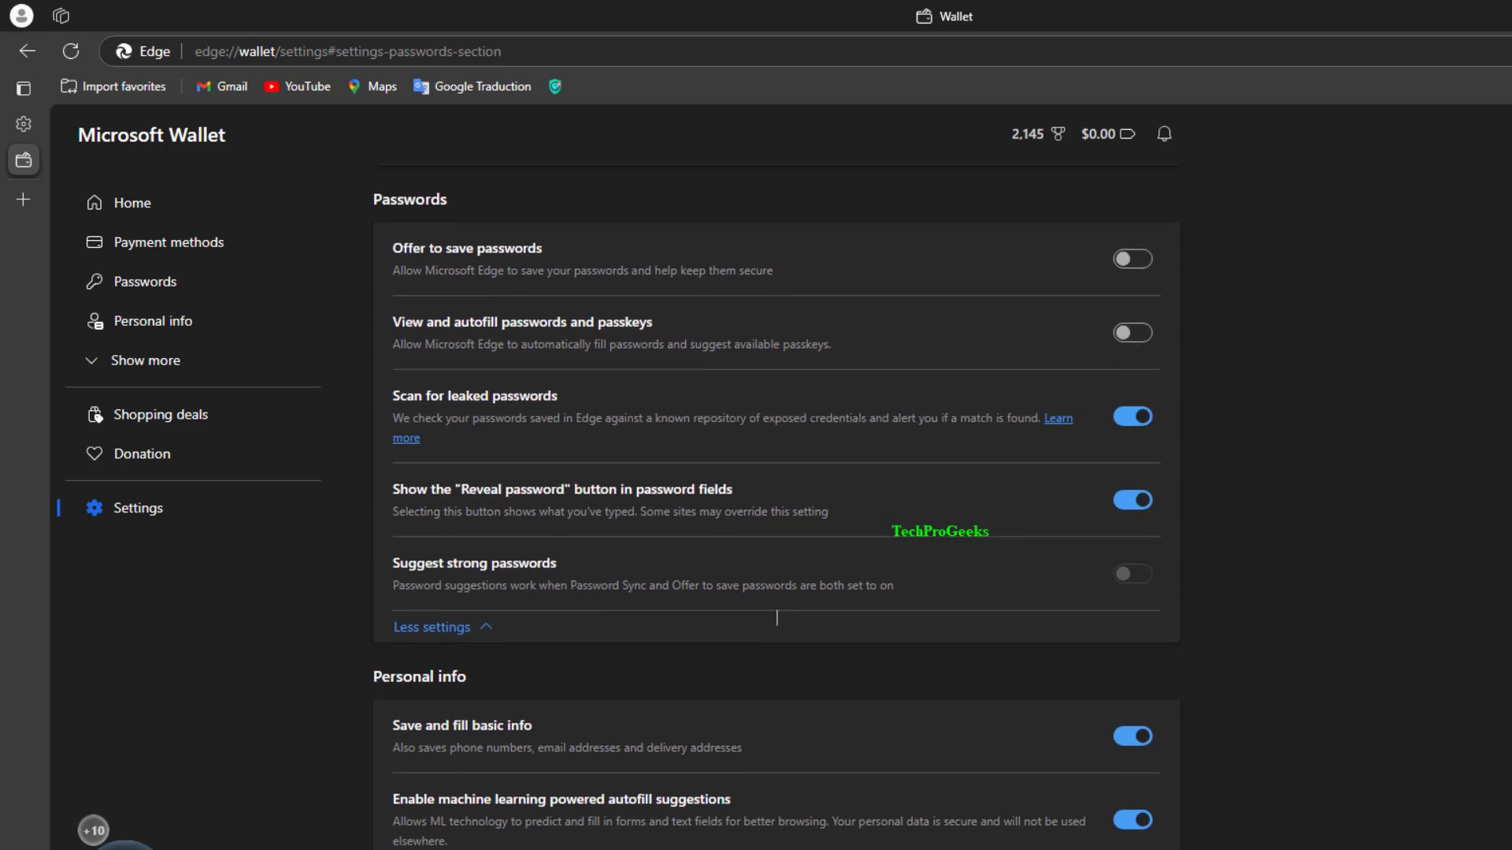
Switch on 'Offer to save passwords' in the Wallet password settings.
scroll(up, 3)
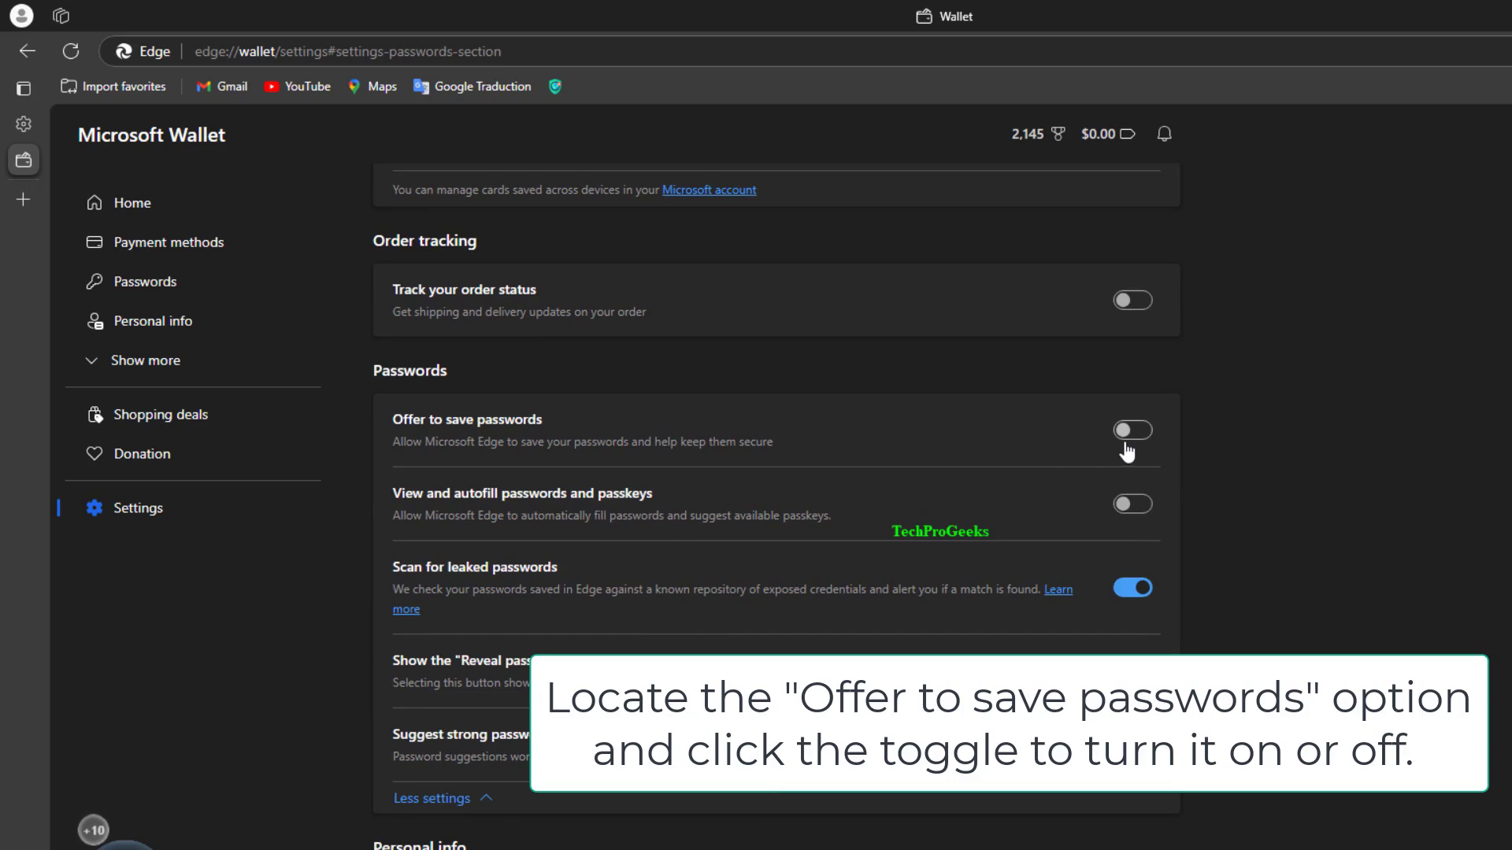
click(1133, 430)
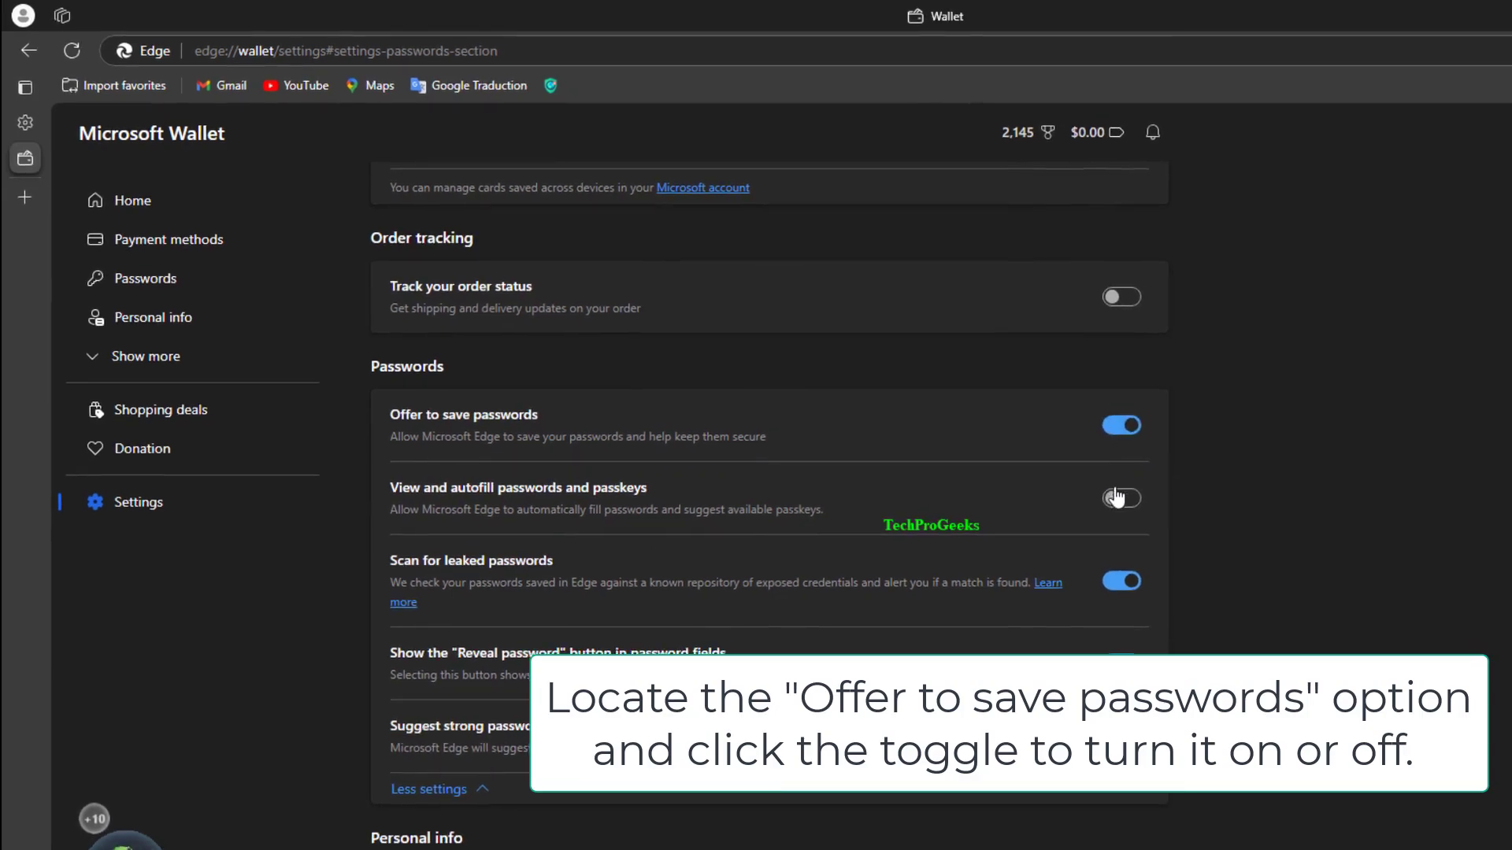